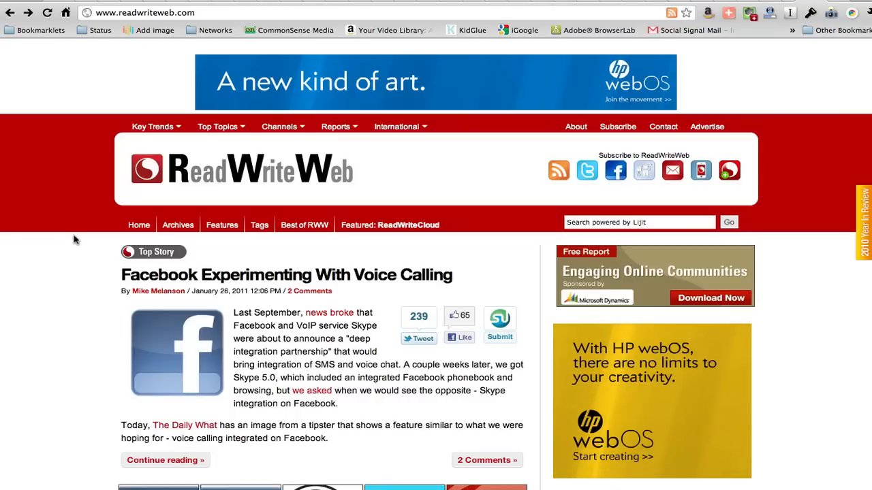
mouse_move(186, 304)
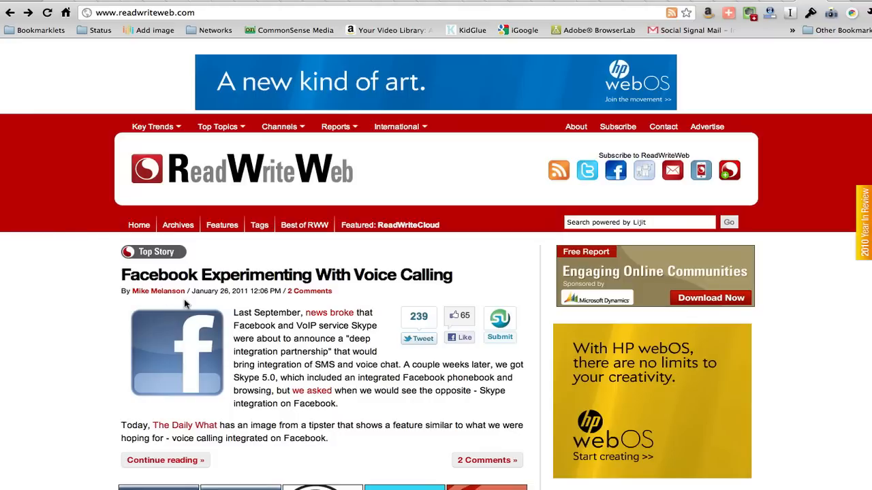
mouse_move(552, 182)
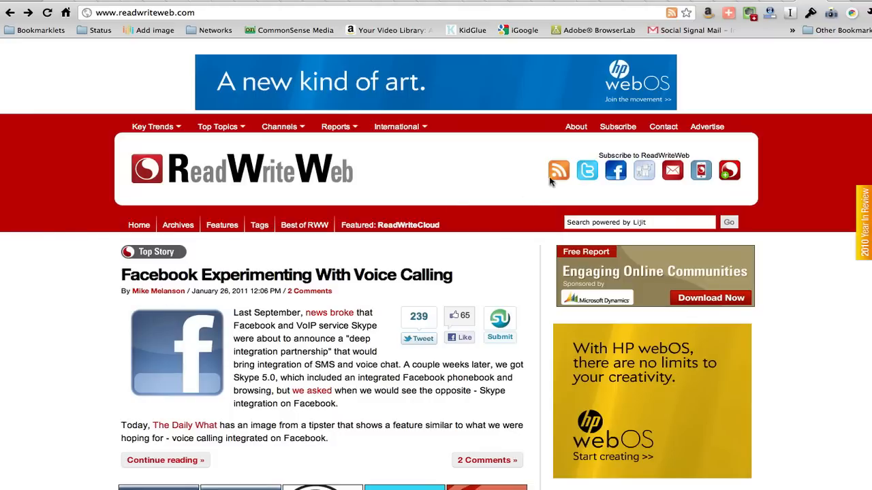
mouse_move(669, 12)
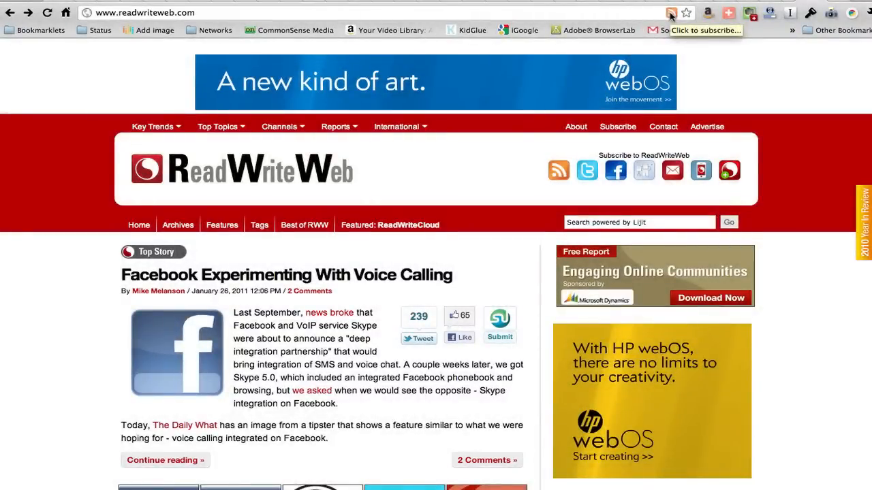
Preview ReadWriteWeb's first RSS feed and choose iGoogle in the 'Subscribe using' dropdown
click(671, 12)
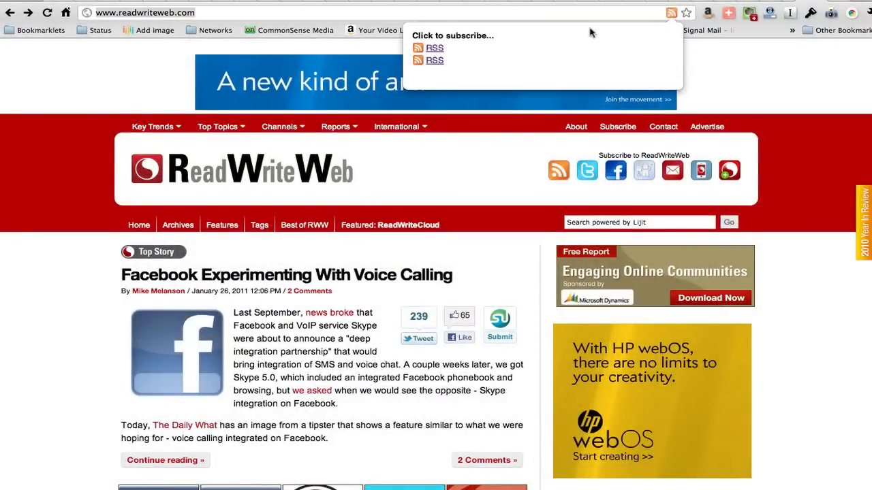
mouse_move(434, 51)
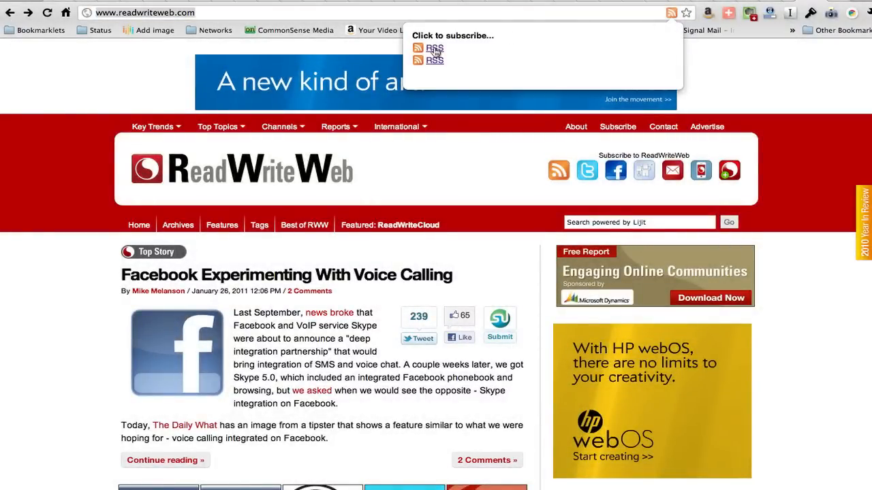
click(435, 48)
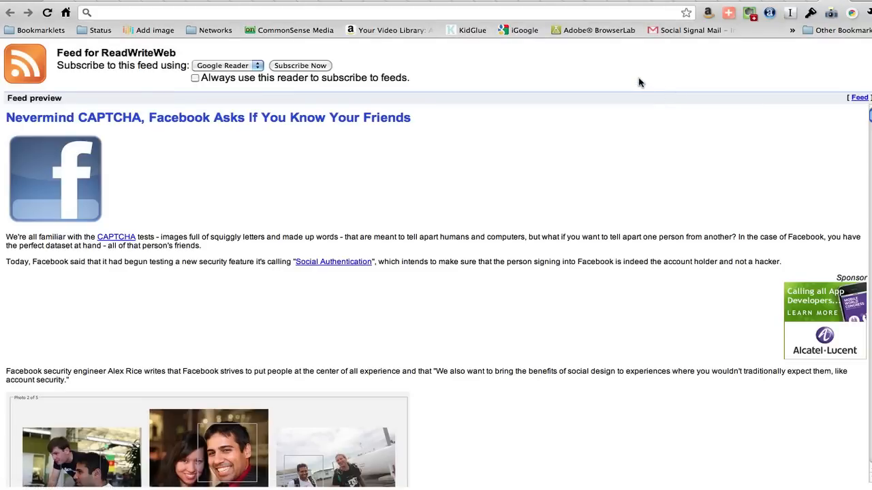
scroll(down, 3)
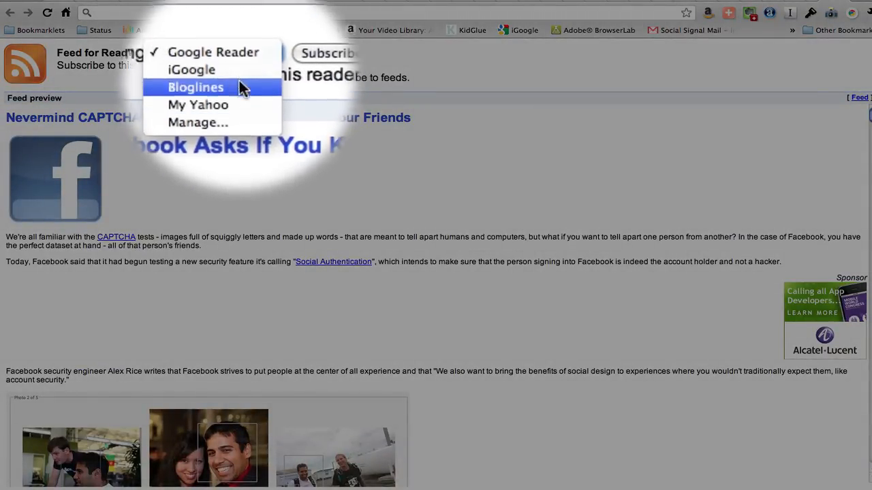
mouse_move(216, 73)
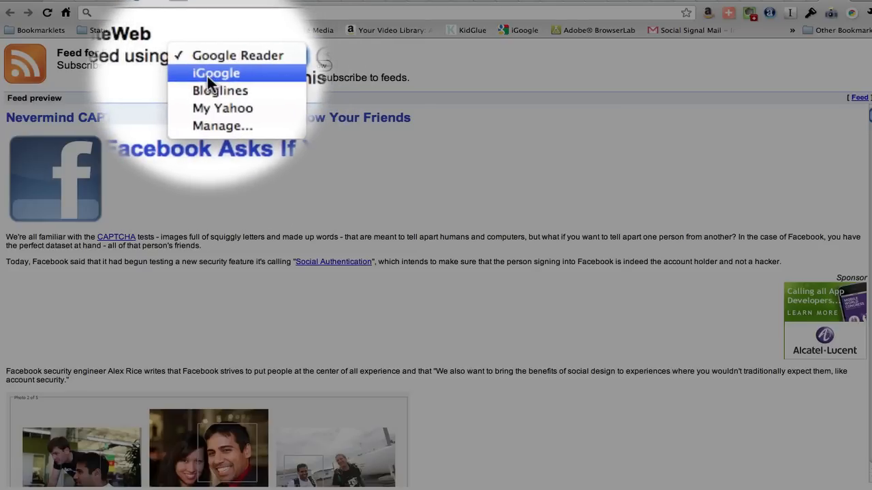
click(217, 72)
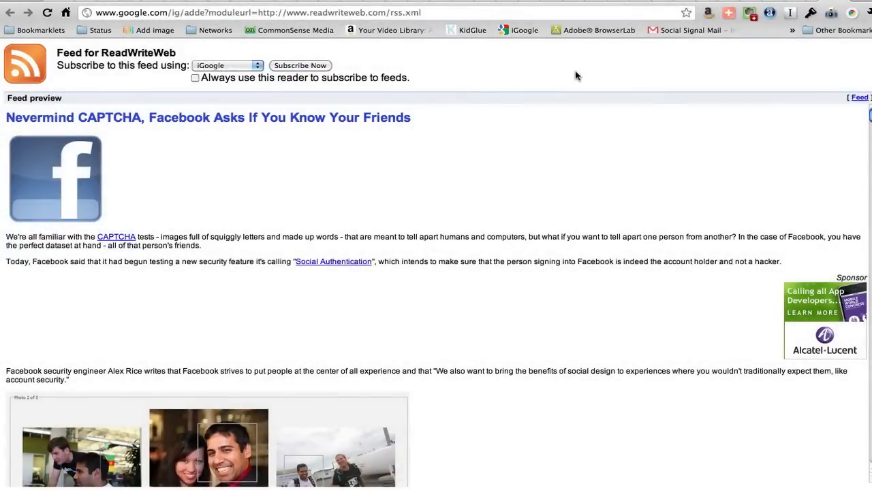
Subscribe Now and confirm 'Add ReadWriteWeb to iGoogle'
click(299, 65)
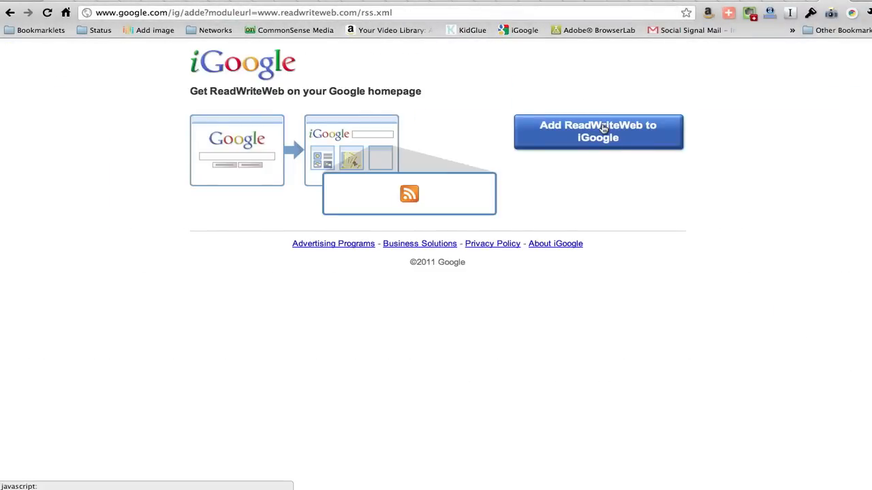
click(599, 132)
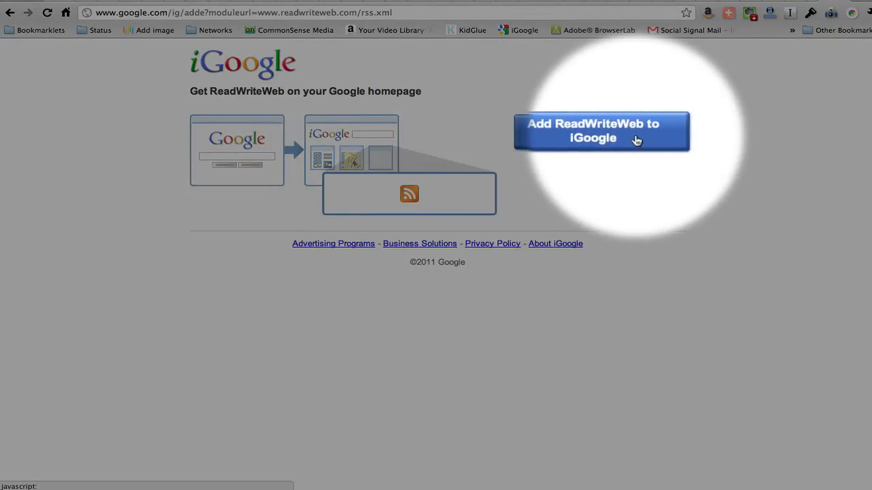
click(598, 131)
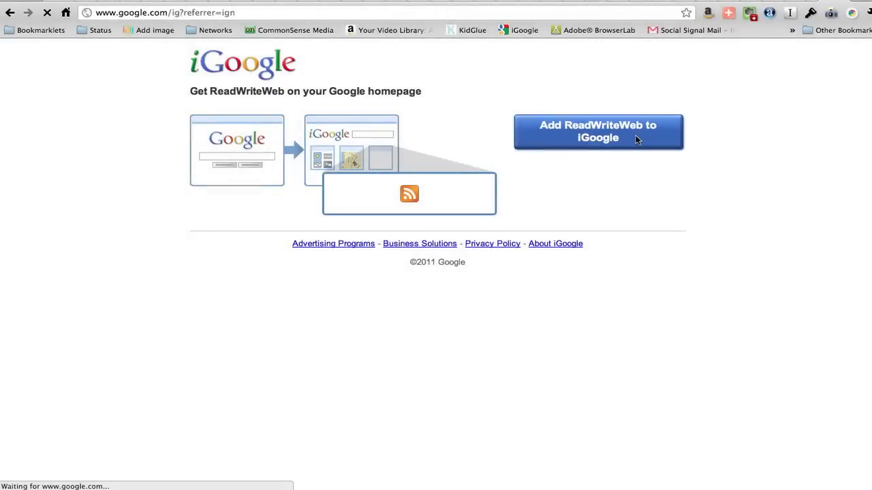
click(598, 131)
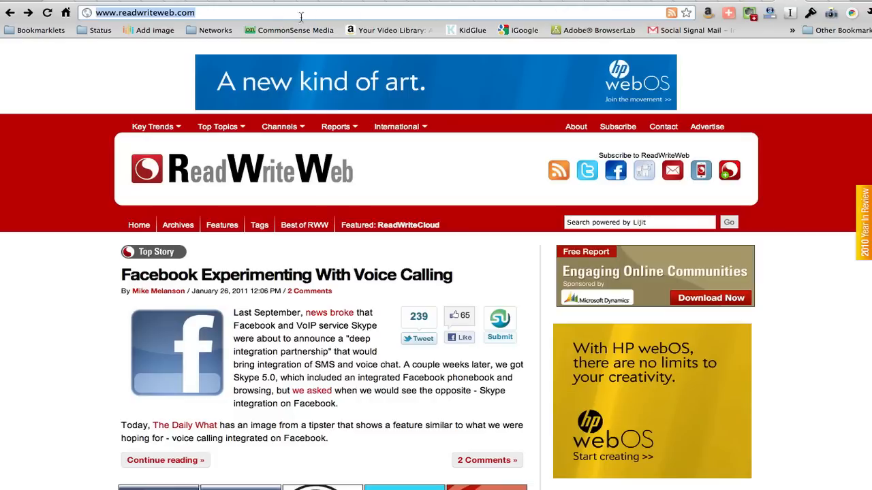
Blog-search "emily carr university" "continuing education", sort by date, and scroll to the Atom | RSS links
text(blogsearch.google.com)
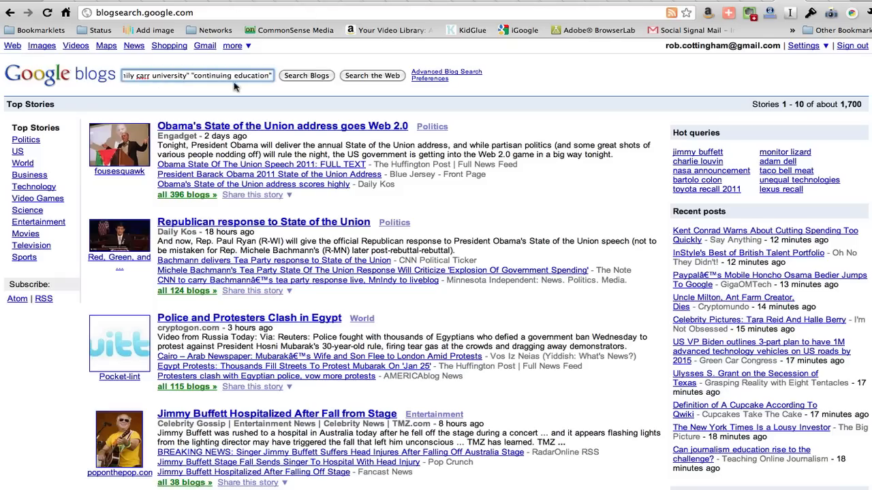
click(306, 76)
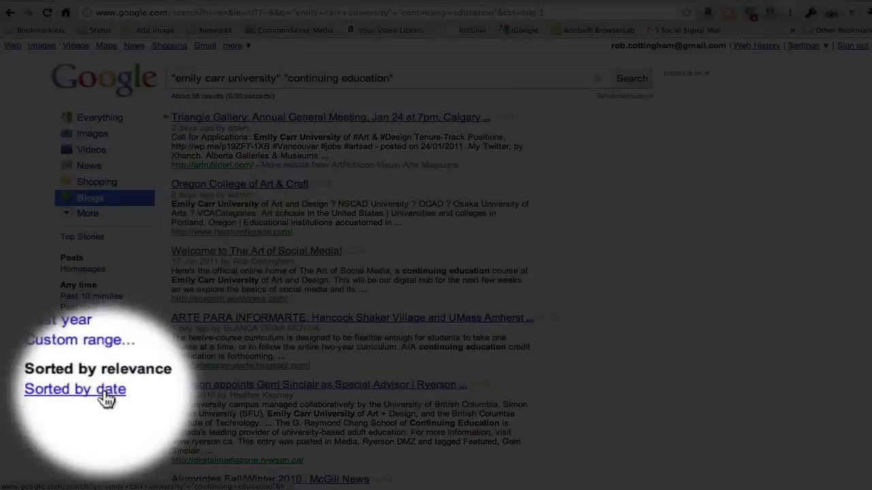
click(75, 389)
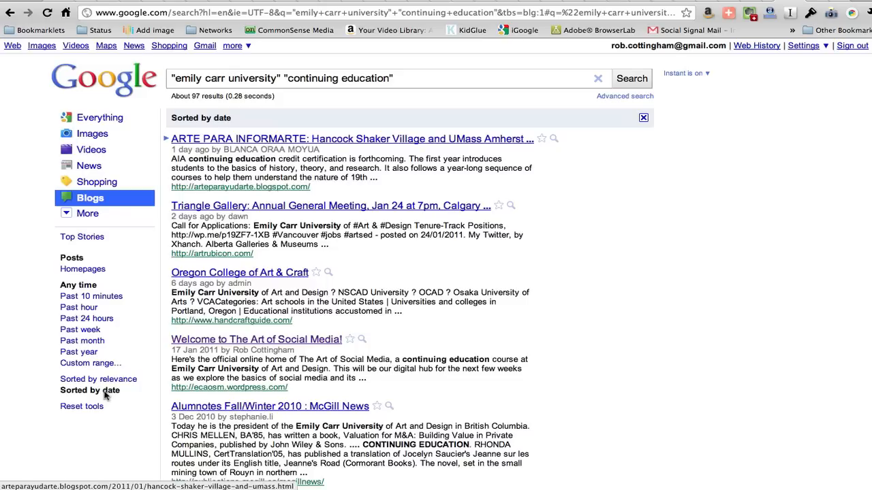
mouse_move(623, 230)
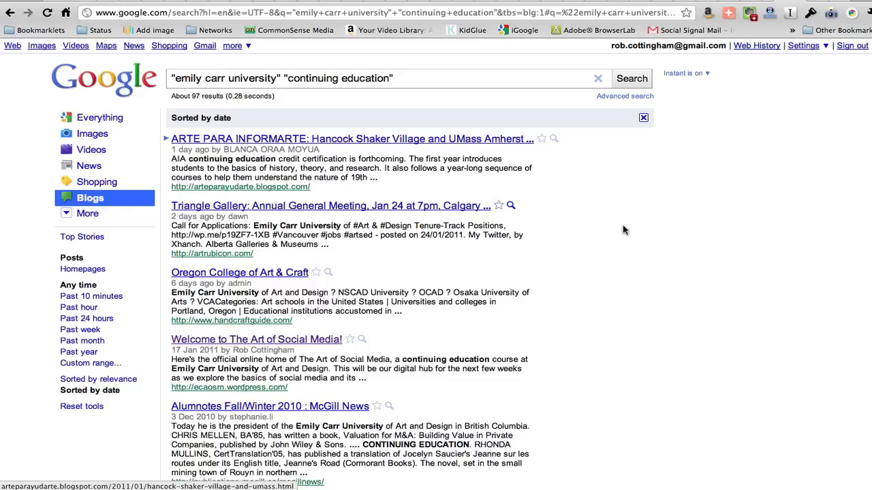
mouse_move(601, 195)
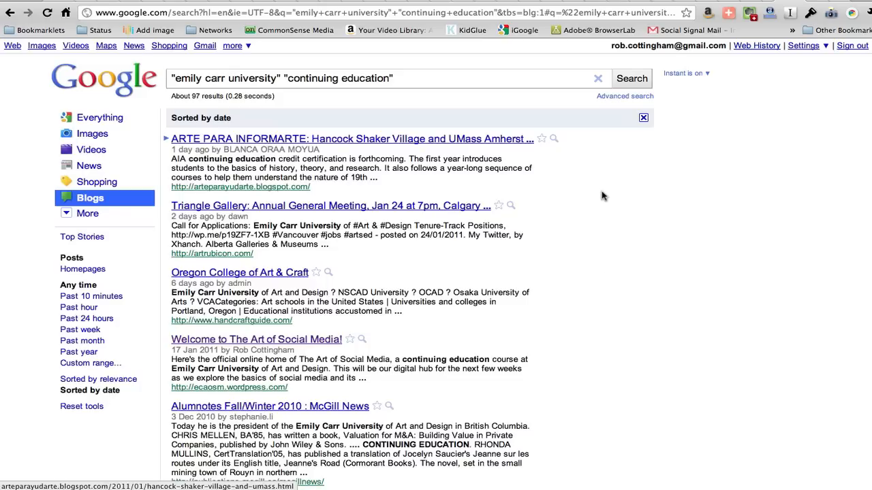
scroll(down, 3)
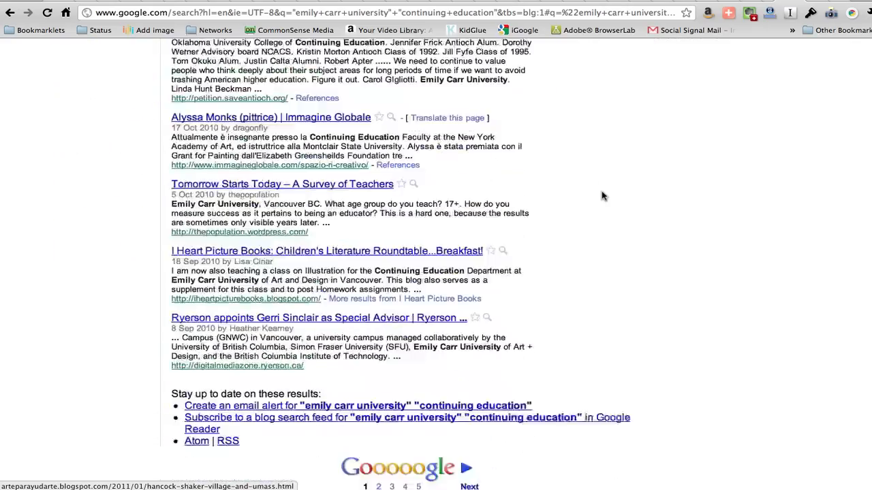
scroll(up, 3)
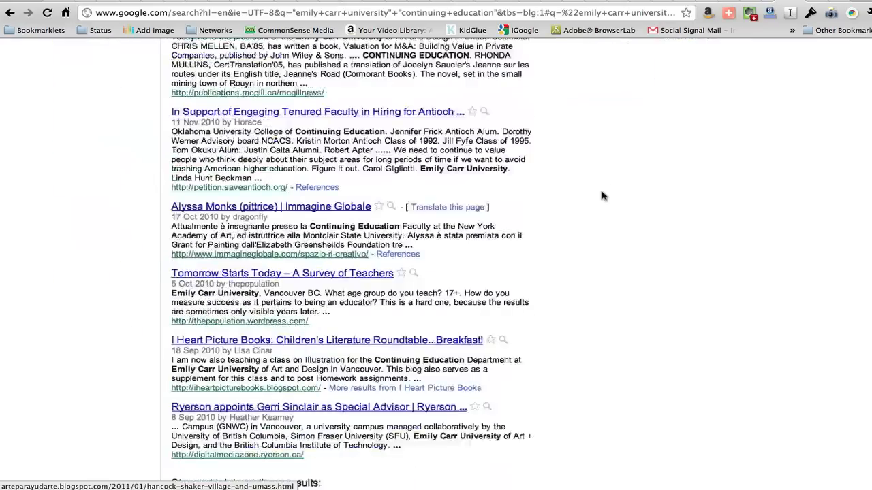
scroll(down, 3)
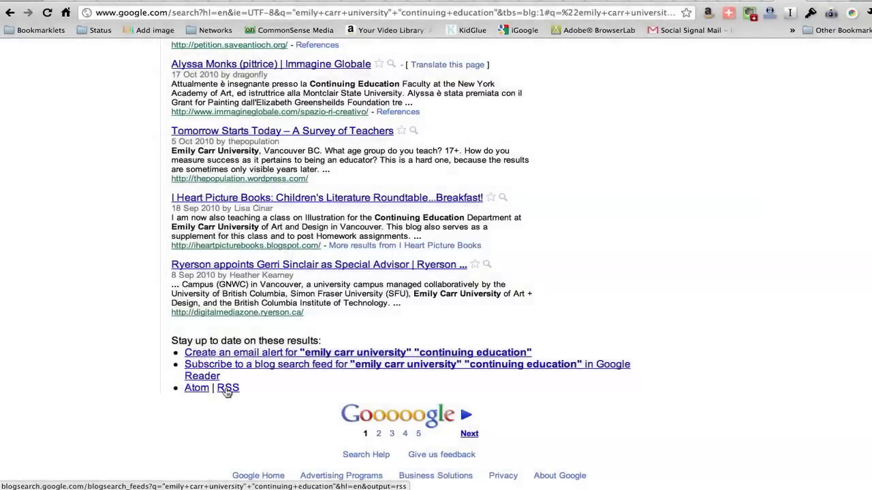
Open the results' RSS feed, choose iGoogle as reader, and Subscribe Now
click(227, 388)
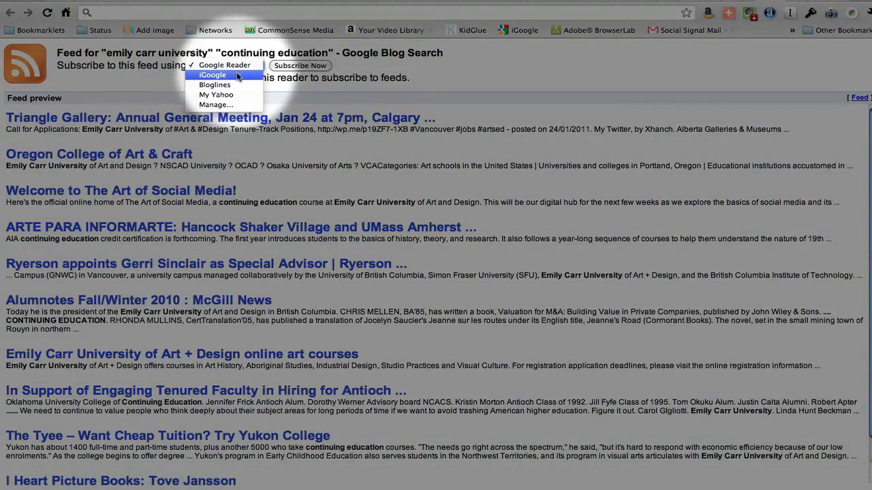
click(212, 75)
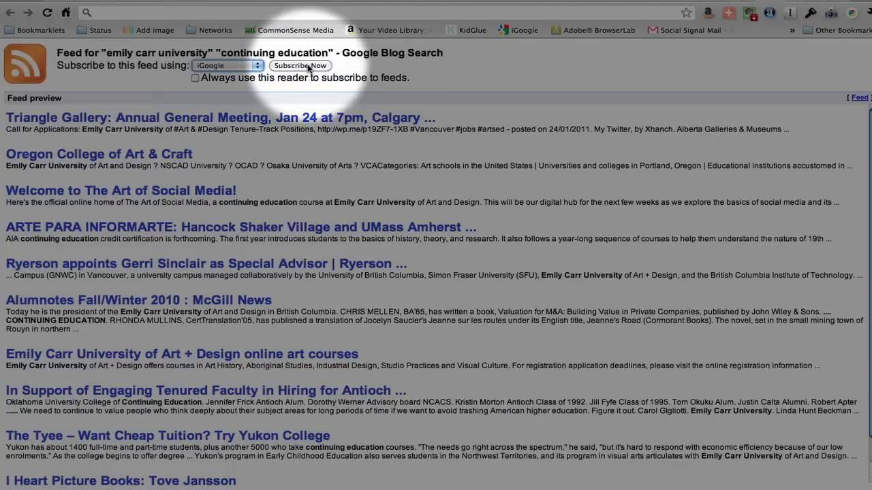
click(300, 65)
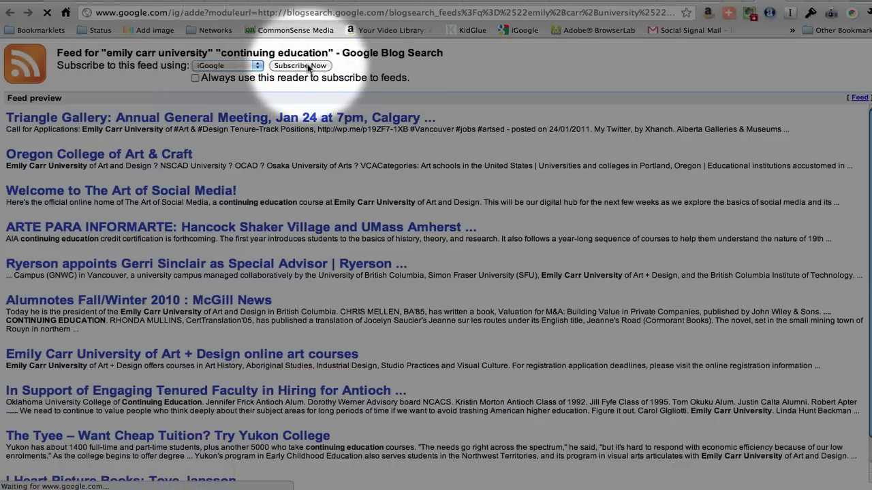
click(300, 66)
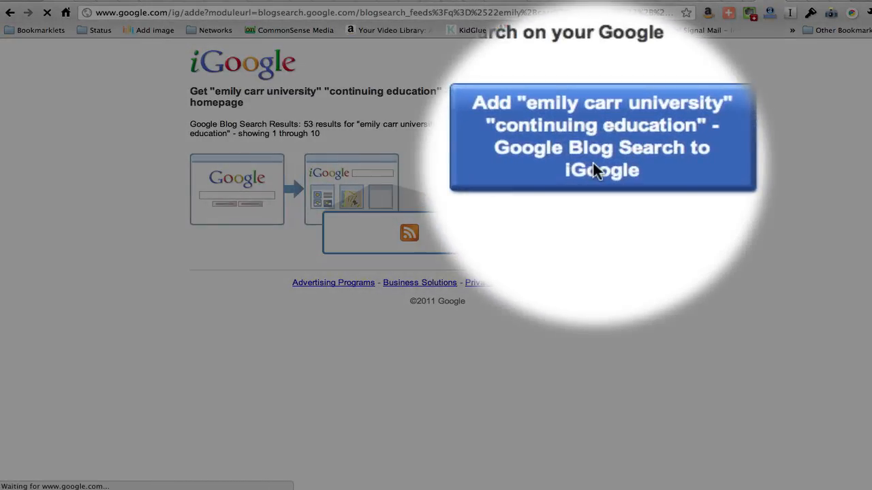
Add the blog search feed to iGoogle and save its gadget settings with 9 stories
click(602, 137)
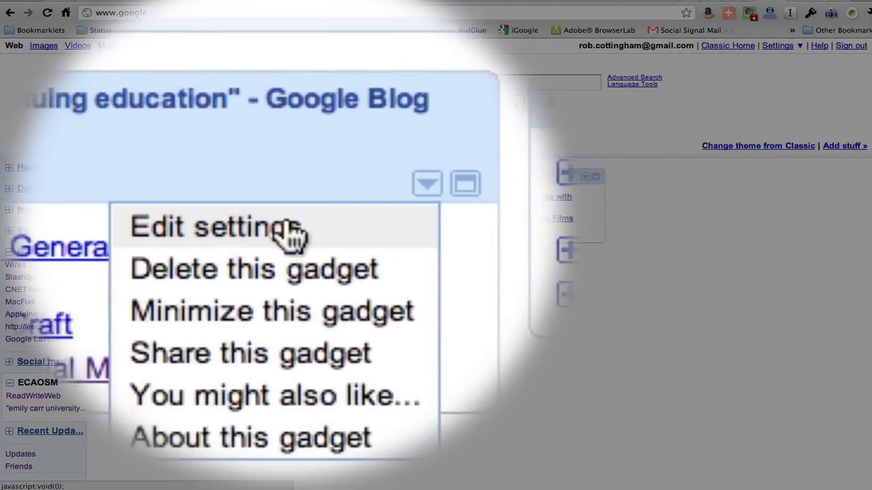
click(214, 227)
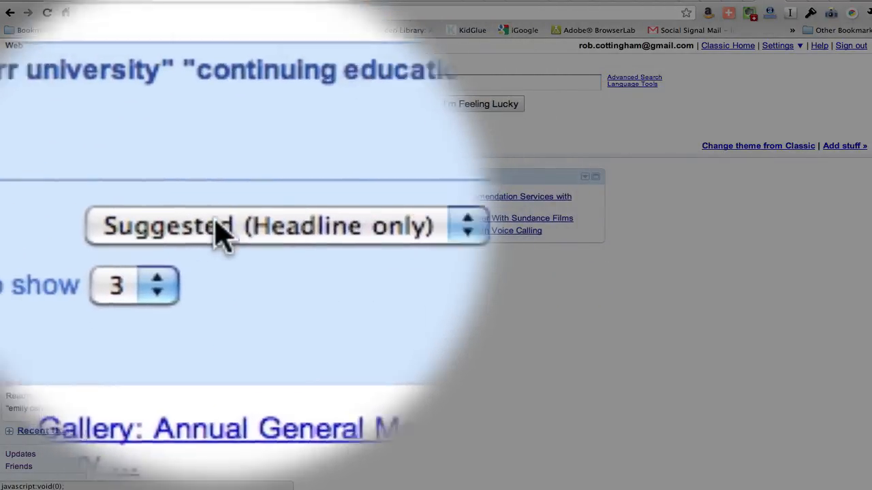
click(133, 284)
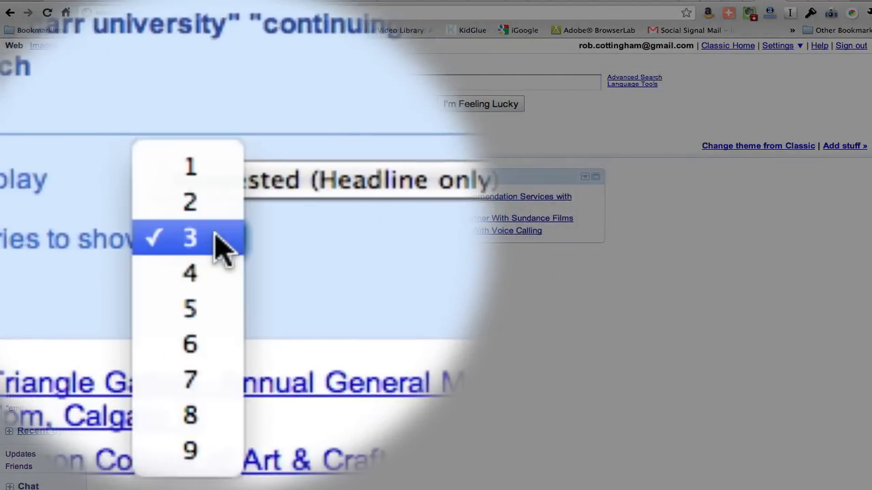
click(190, 238)
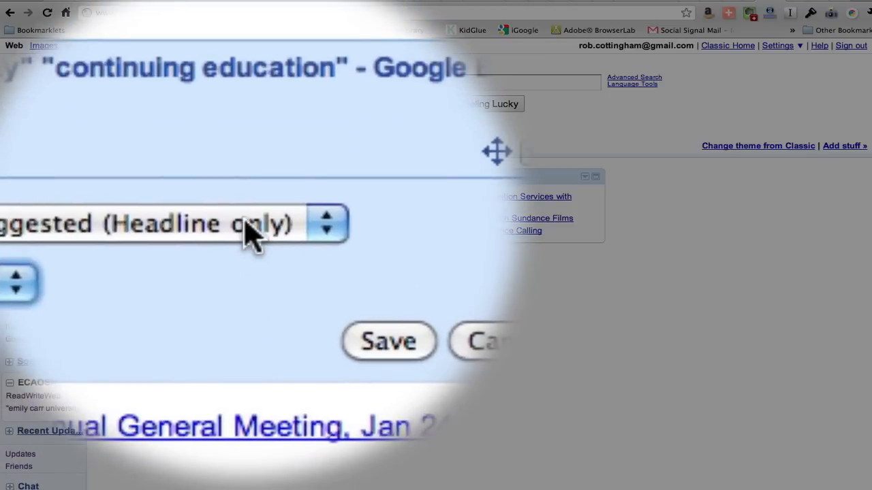
click(327, 224)
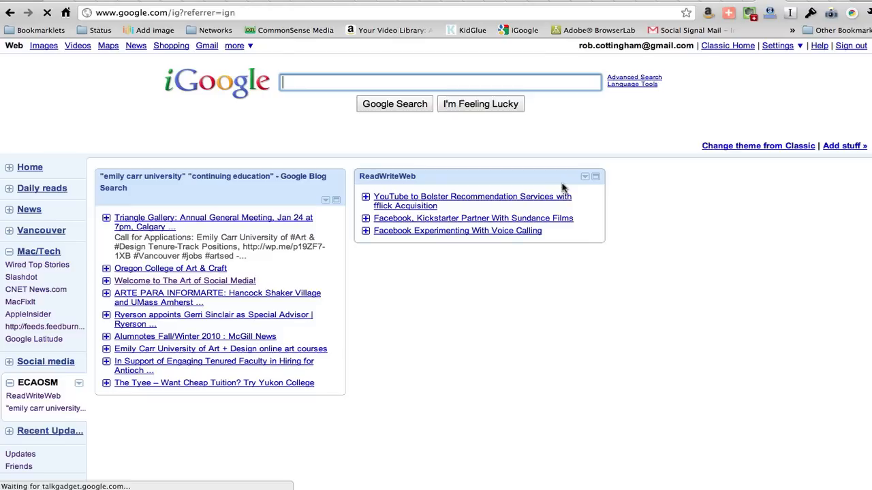
Edit the ReadWriteWeb gadget: Display 'Headline and lead story', Stories to show 9
click(584, 177)
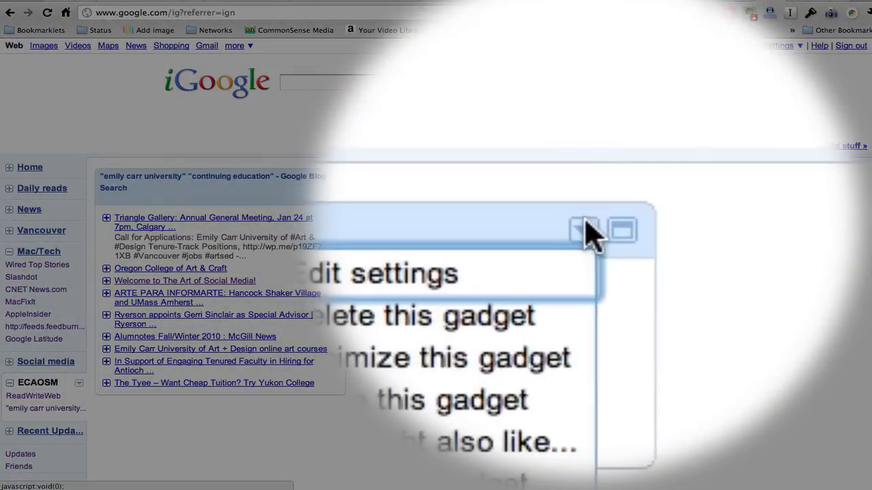
click(583, 228)
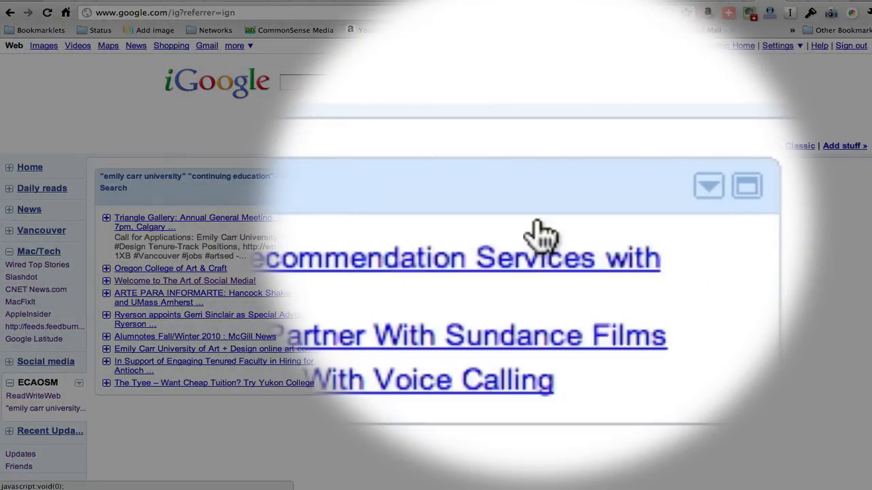
click(708, 186)
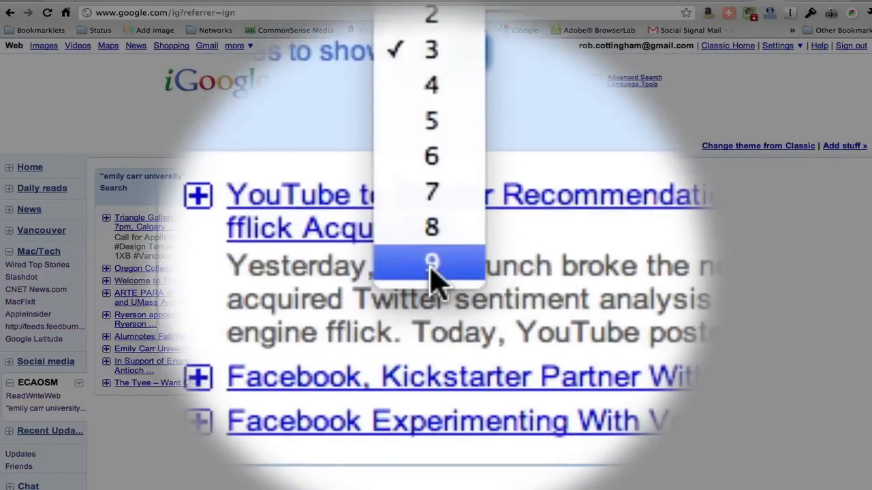
click(431, 262)
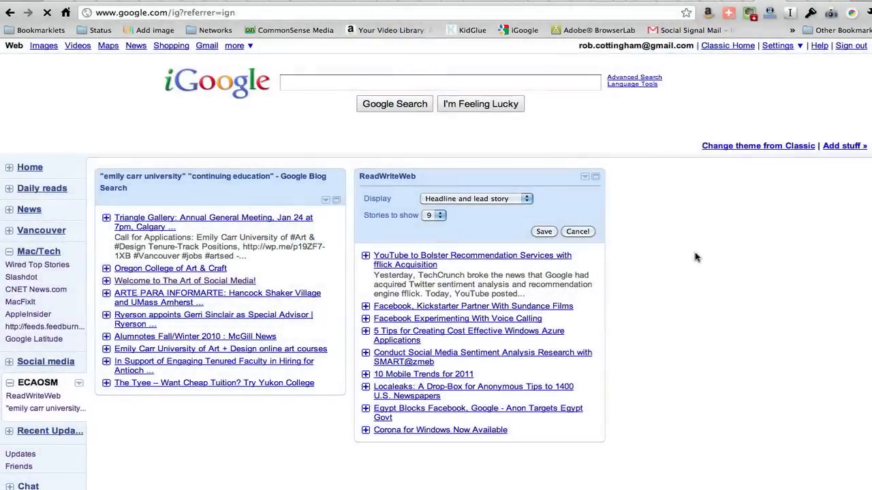